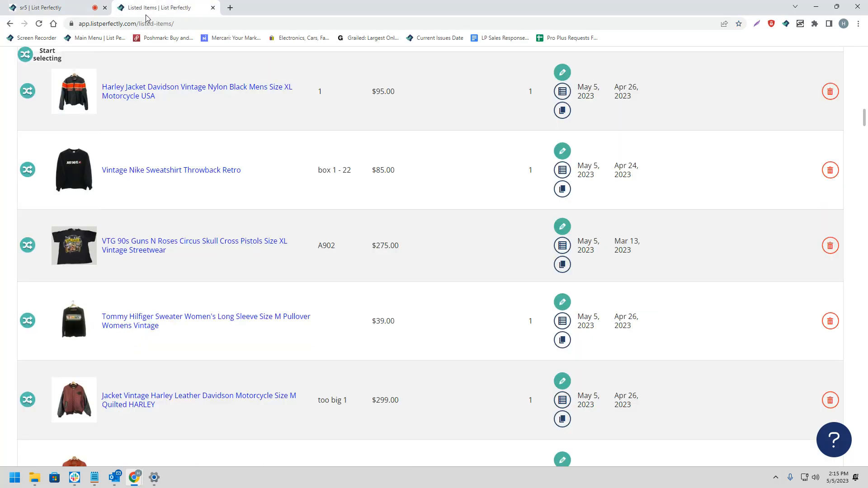
Select 15 catalogue items, including the Adidas track jacket and Harley jackets, leaving the Guns N Roses shirt unselected
scroll("down", 3)
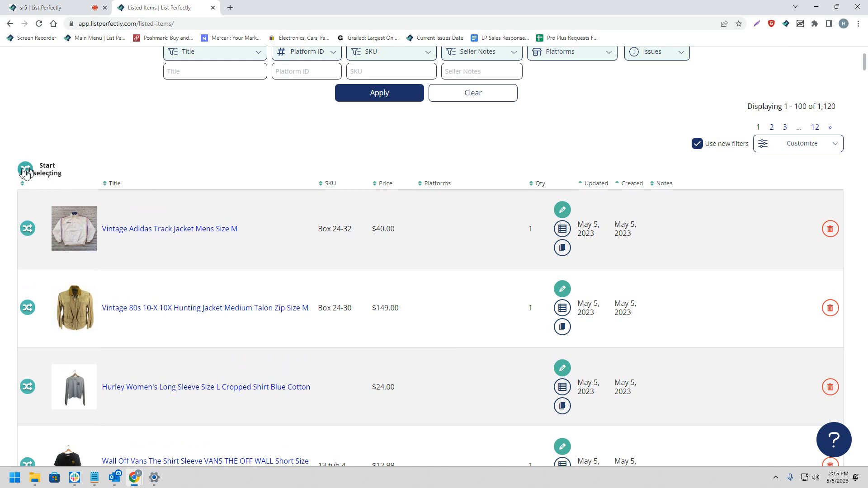
left_click(26, 169)
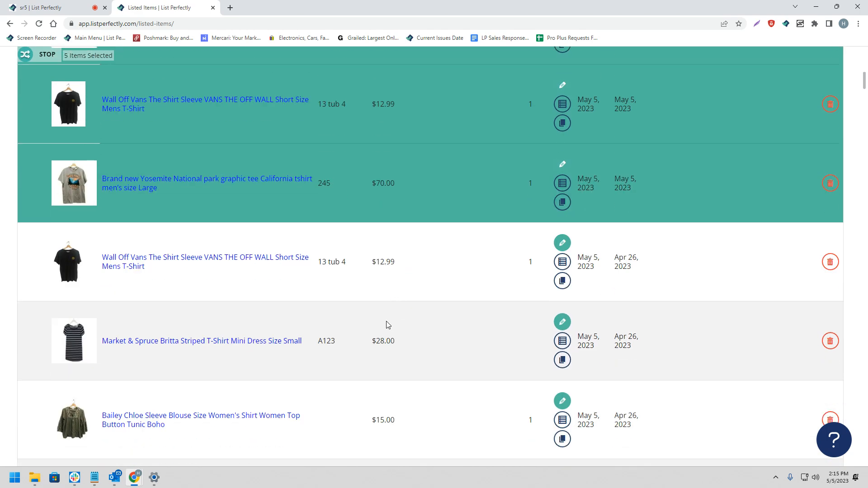
scroll("down", 3)
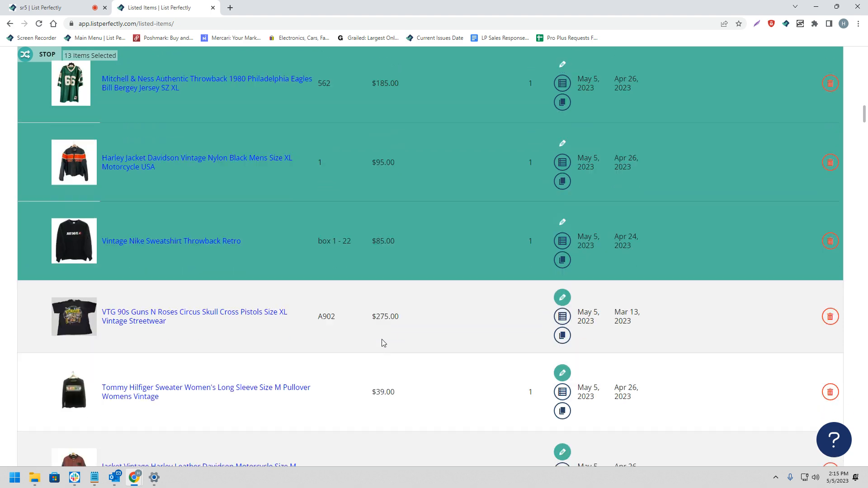
scroll("down", 3)
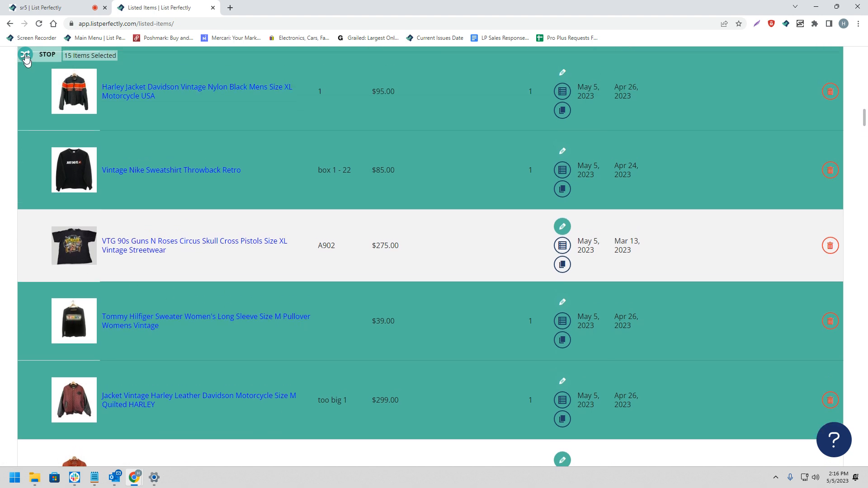
Stop selecting to bring up bulk actions for the 15 selected listings
left_click(26, 54)
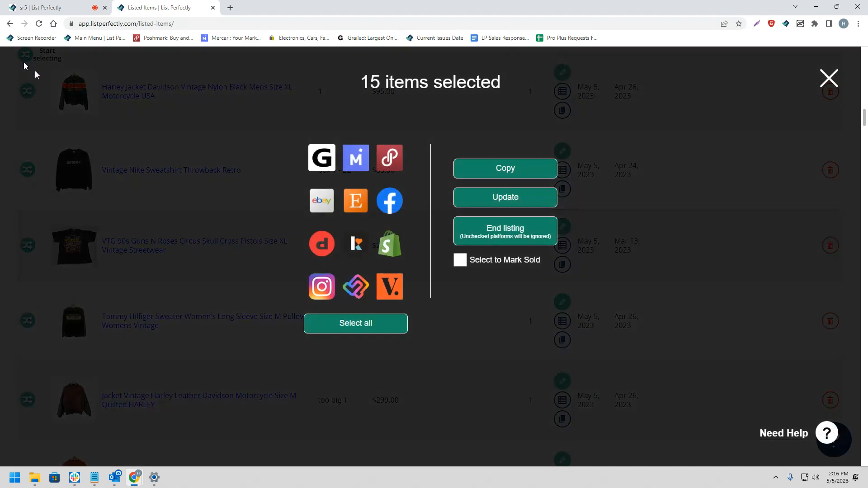
mouse_move(434, 286)
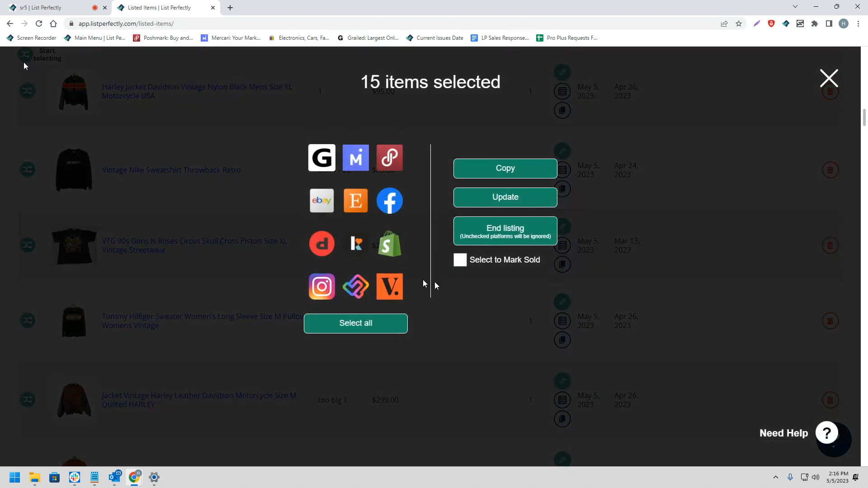
mouse_move(356, 206)
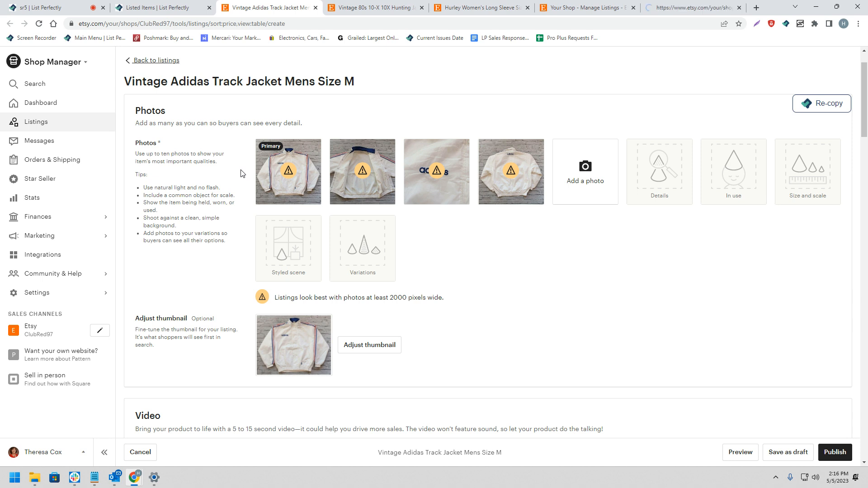
Mark the Adidas jacket as a finished product made by another company
scroll("down", 3)
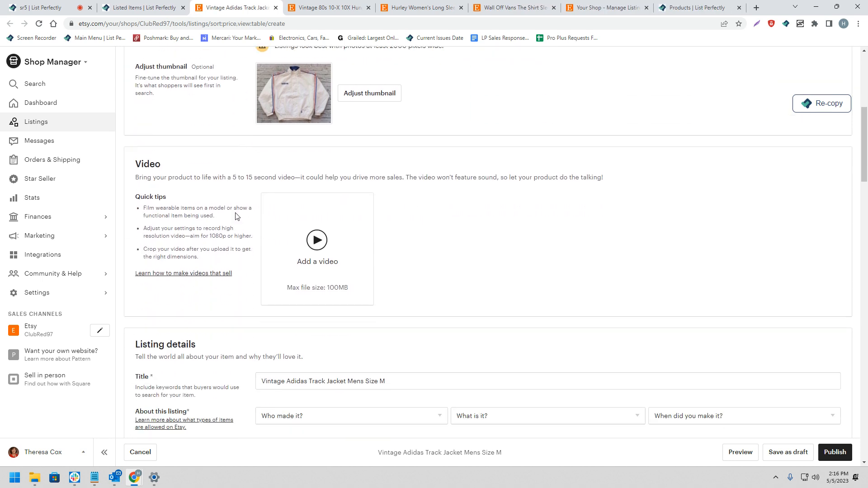
scroll("down", 3)
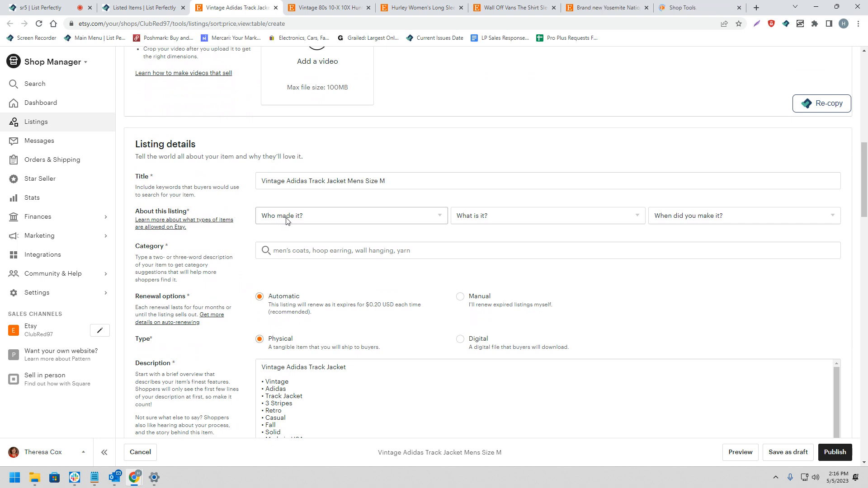
left_click(351, 216)
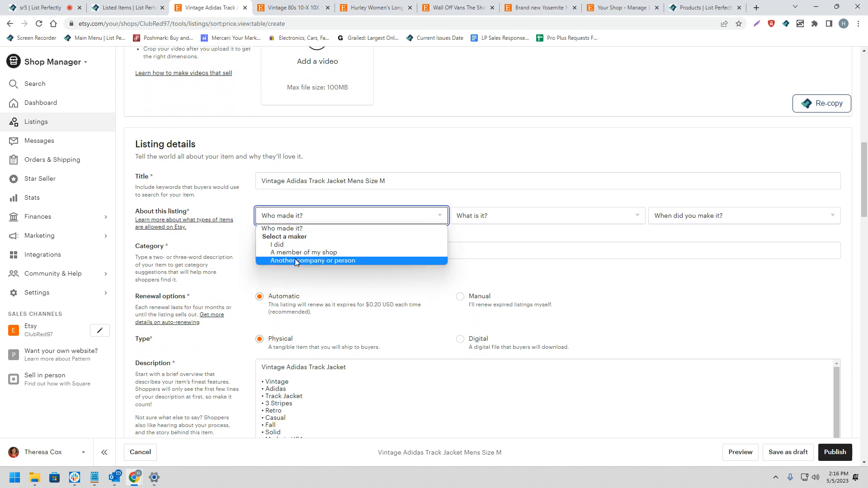
left_click(315, 260)
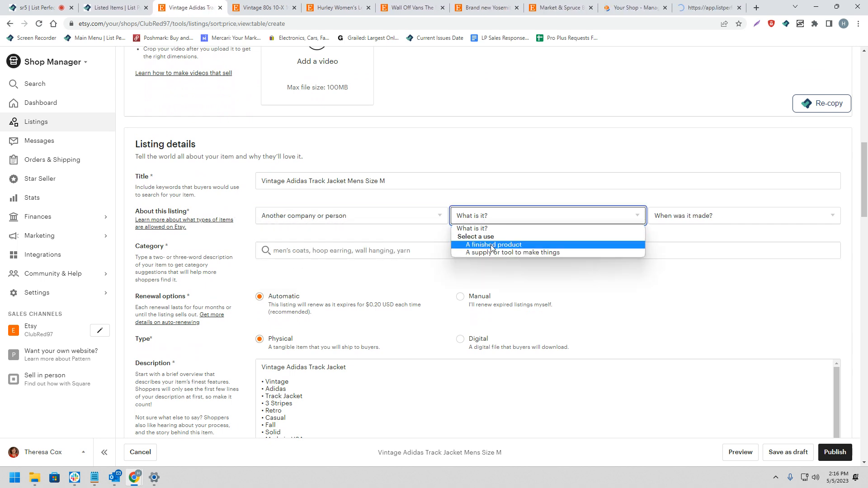
left_click(493, 245)
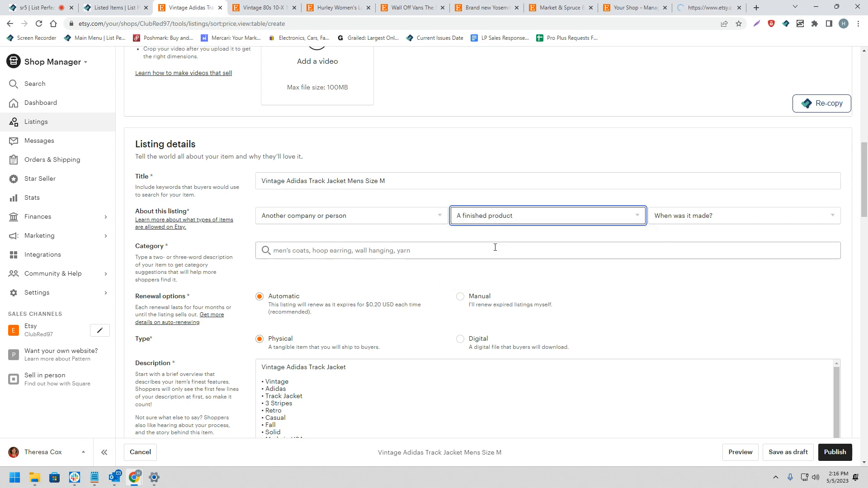
Search 'mens jackets' and file the listing under men's Jackets & Coats
left_click(743, 216)
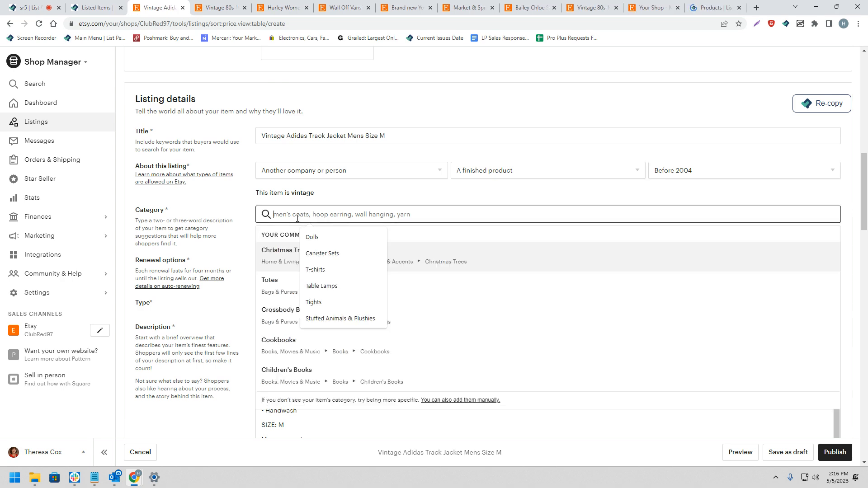
type("mens")
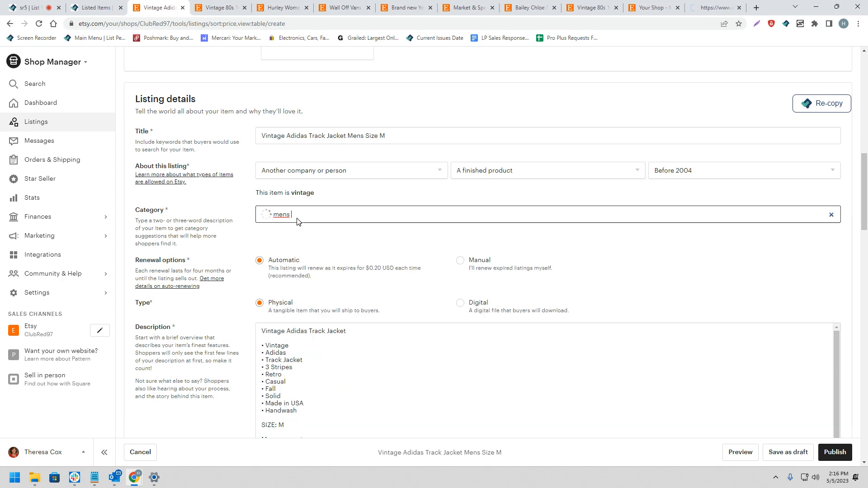
type("jackets")
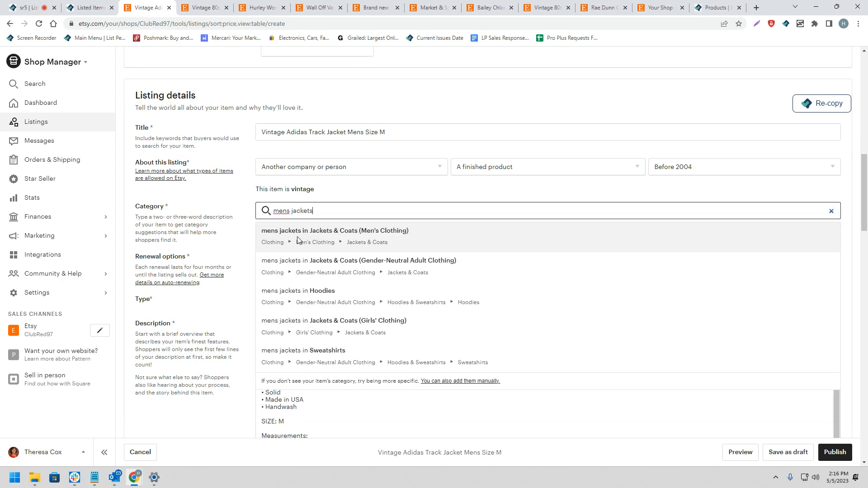
left_click(331, 231)
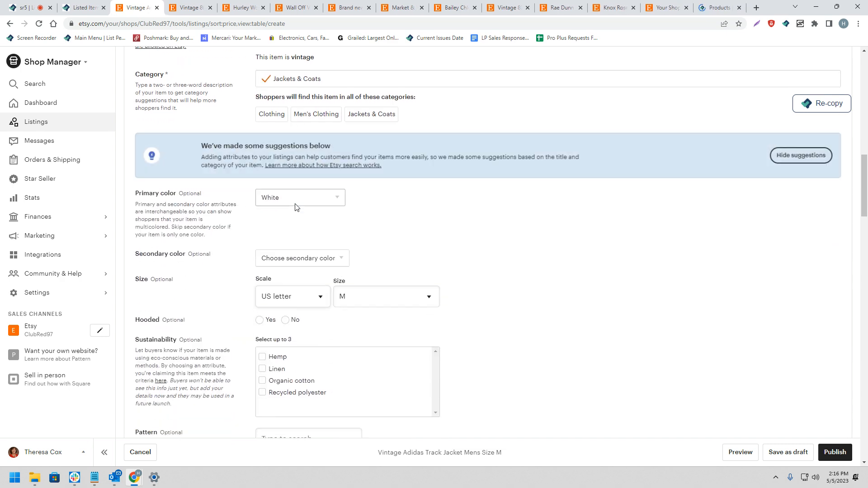
scroll("down", 3)
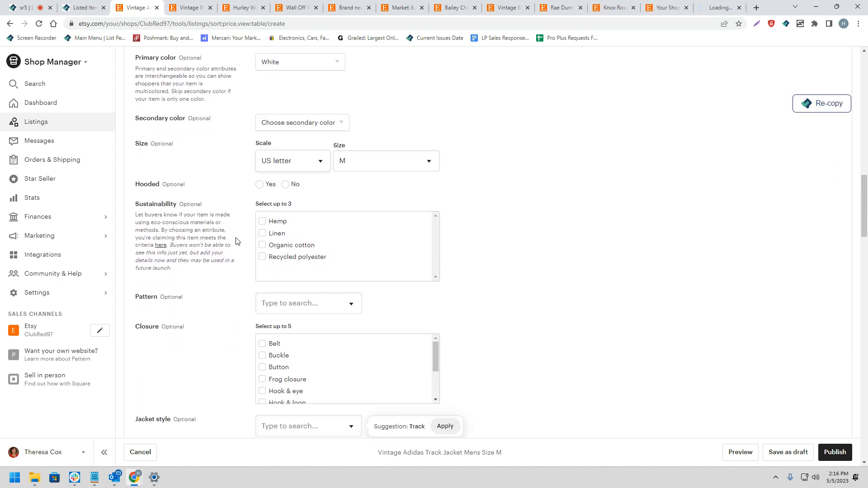
scroll("down", 3)
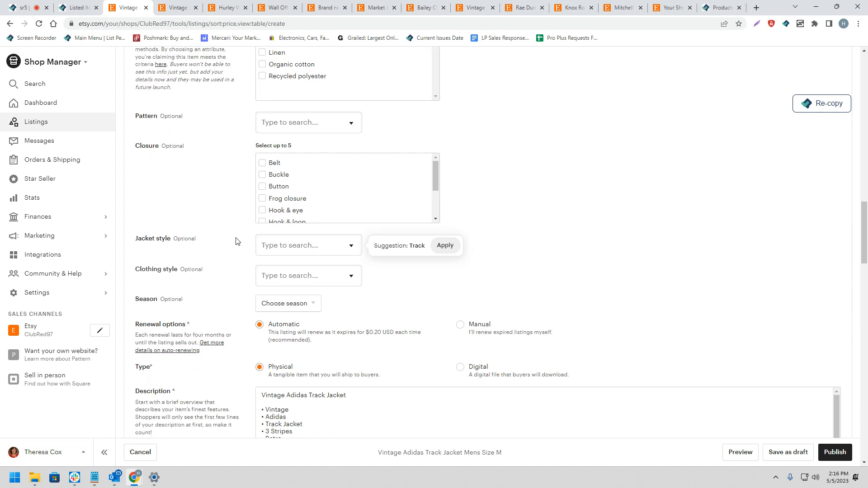
scroll("down", 3)
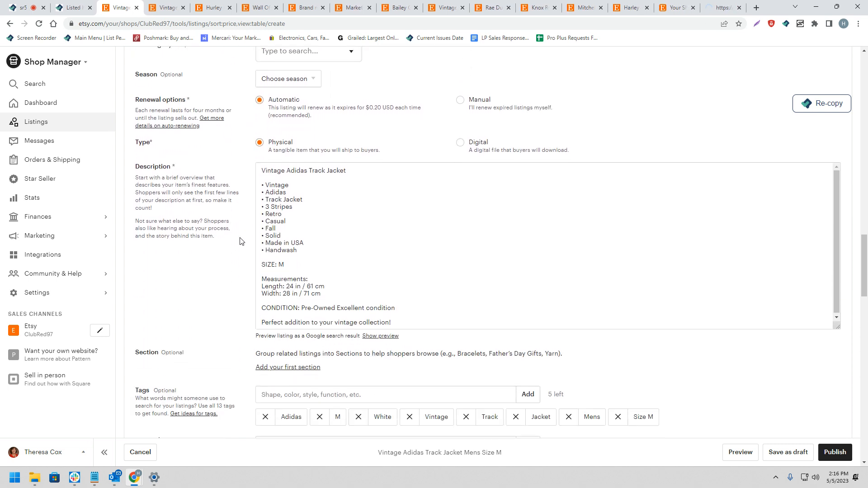
scroll("down", 3)
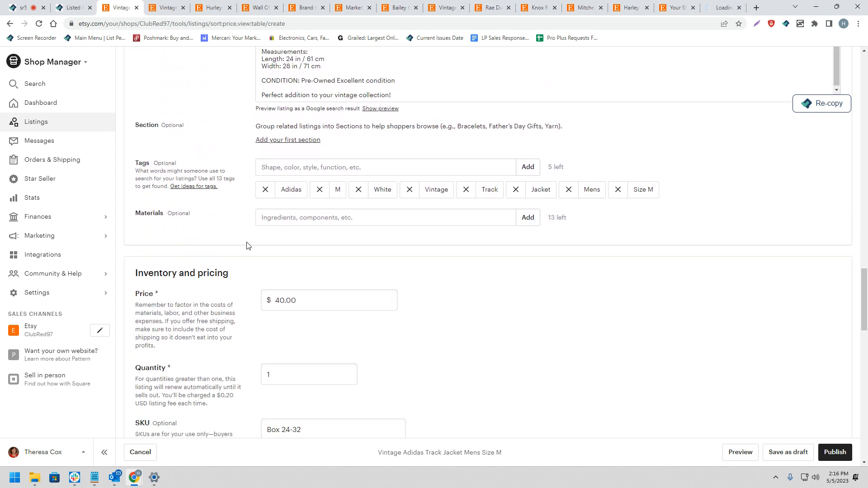
scroll("down", 3)
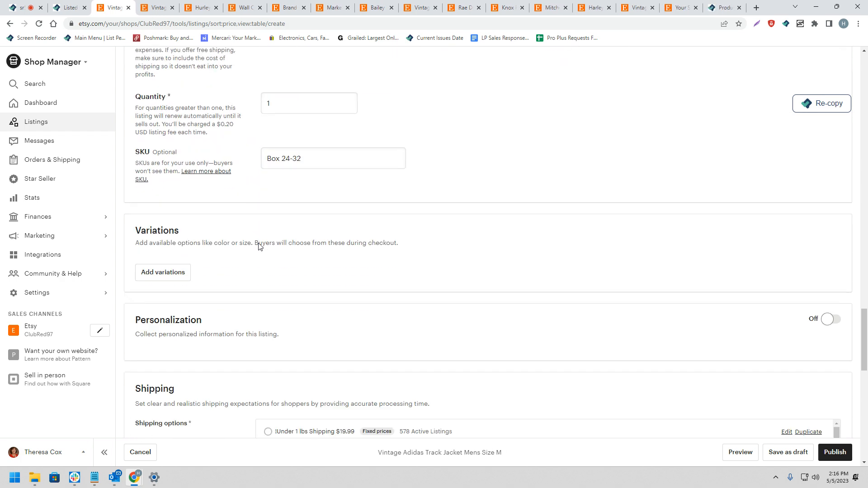
scroll("down", 3)
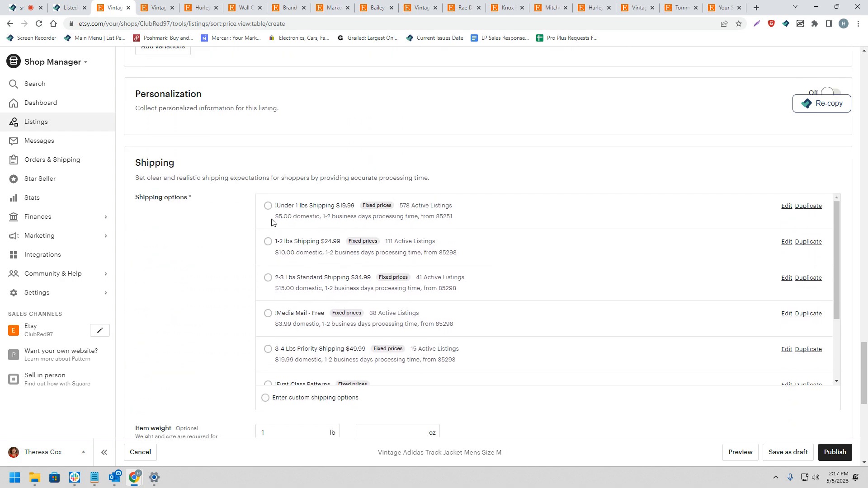
scroll("down", 3)
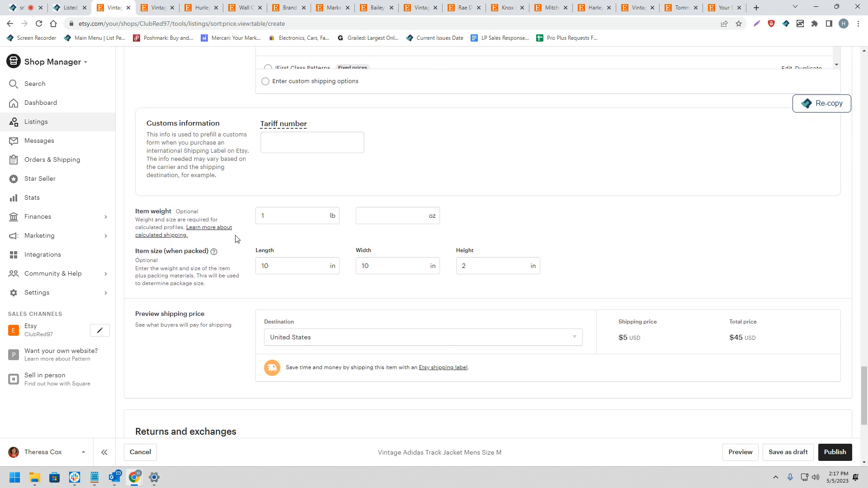
scroll("down", 3)
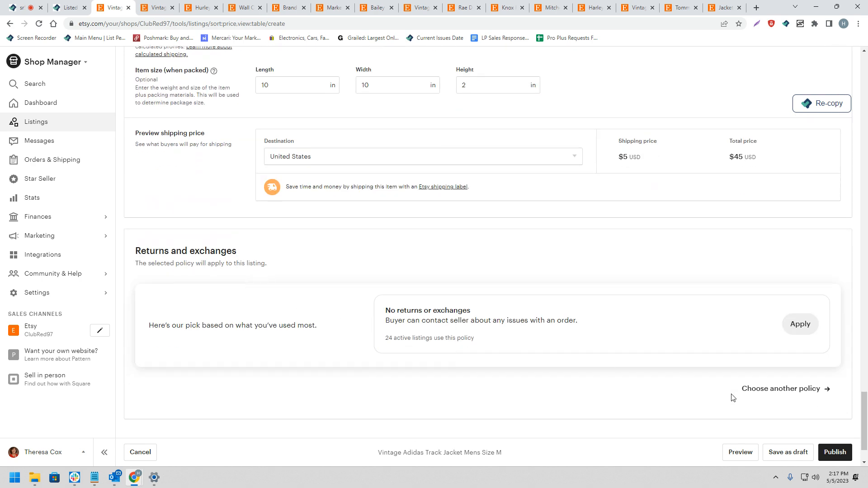
Publish the $40 Adidas Track Jacket listing, accept the fee, and view the live page
left_click(835, 452)
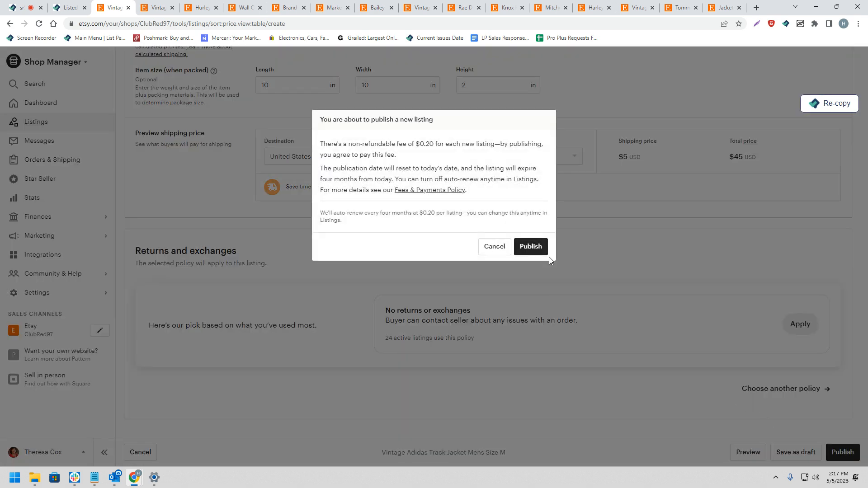
left_click(530, 246)
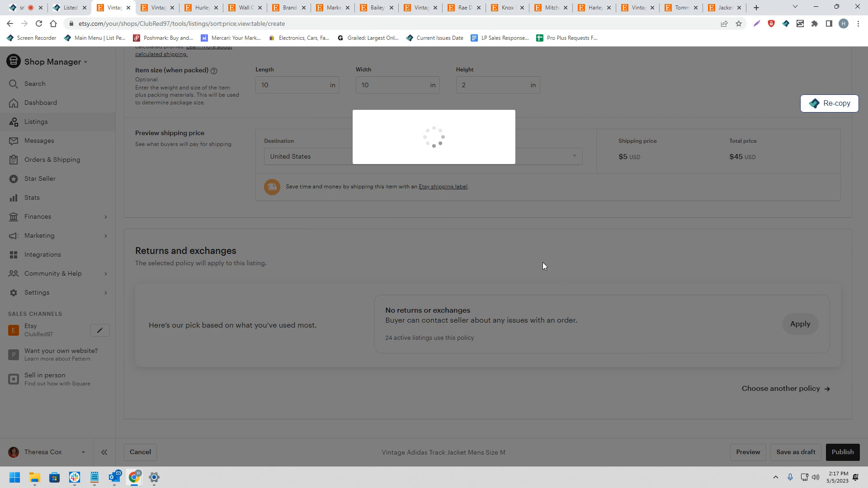
left_click(843, 452)
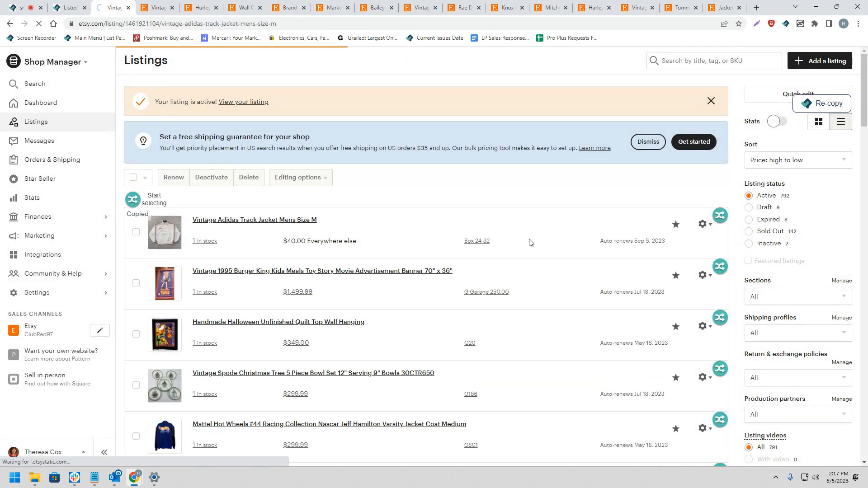
left_click(255, 220)
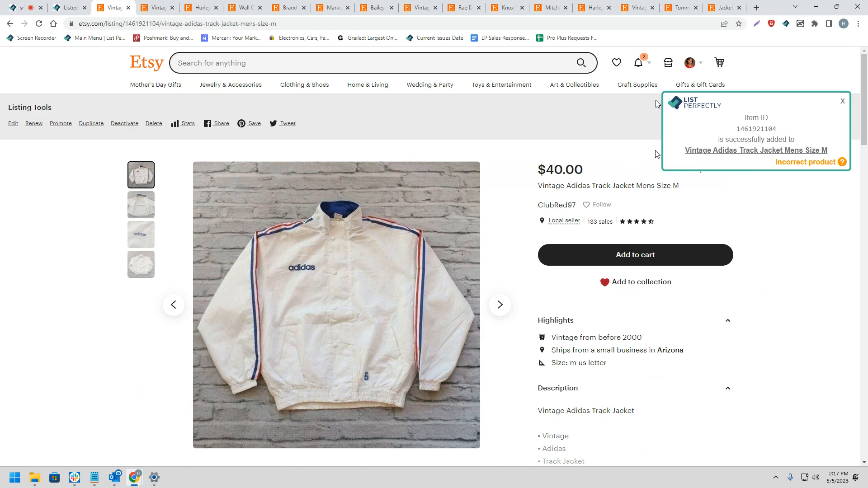
mouse_move(652, 144)
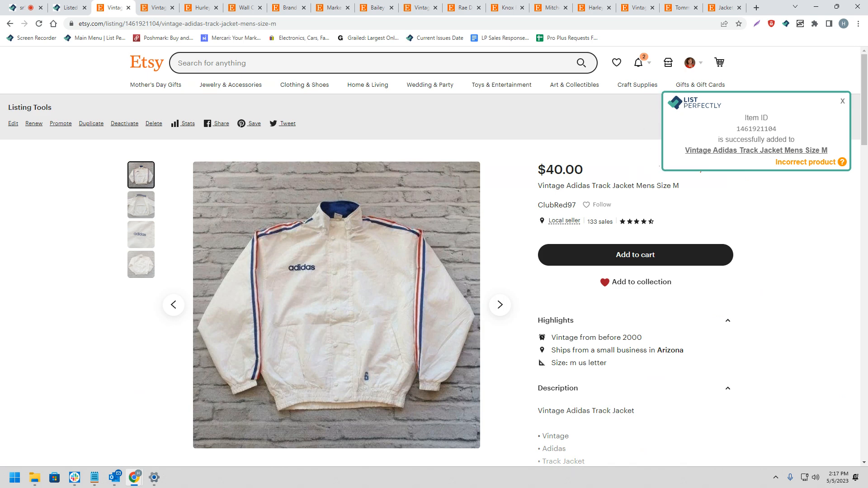
mouse_move(660, 163)
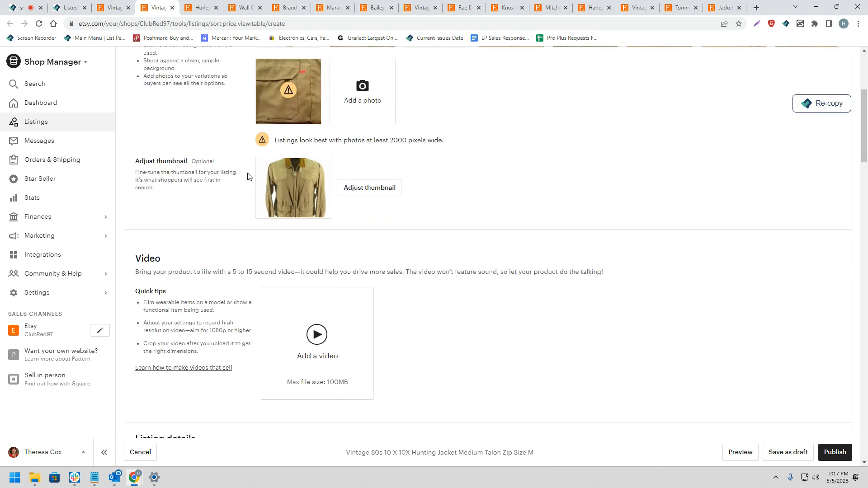
Mark the hunting jacket as made by another company and categorize it under men's Jackets & Coats
scroll("down", 3)
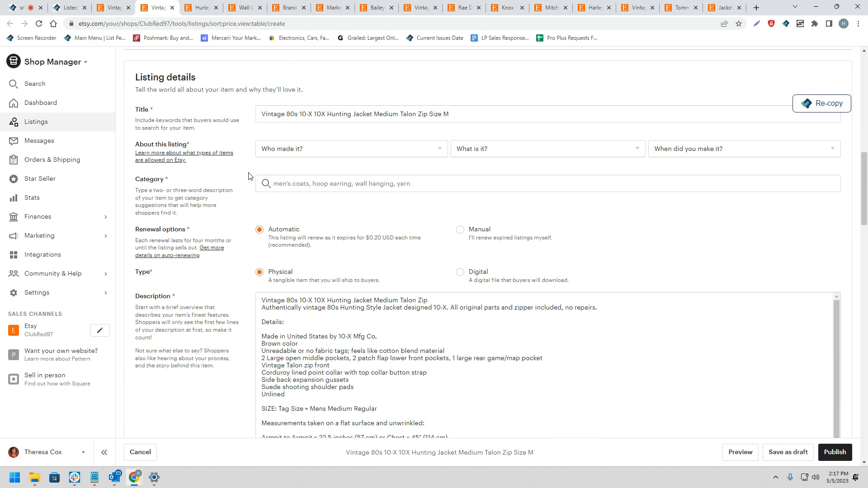
left_click(351, 149)
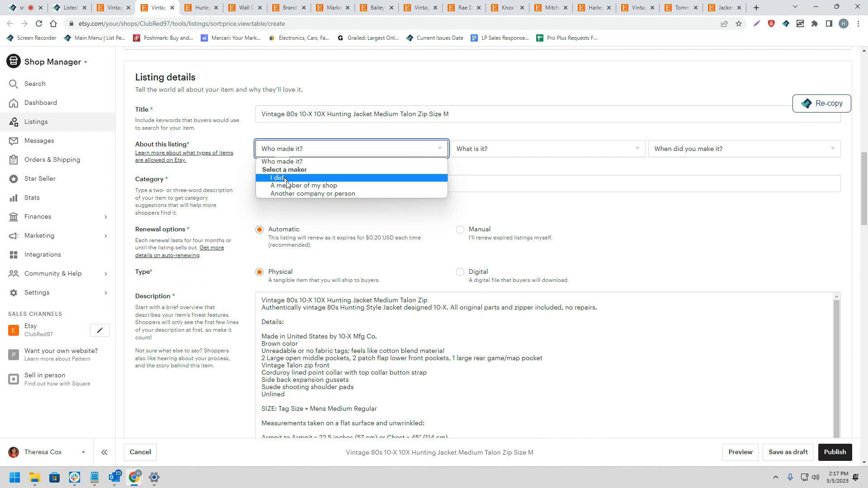
mouse_move(293, 181)
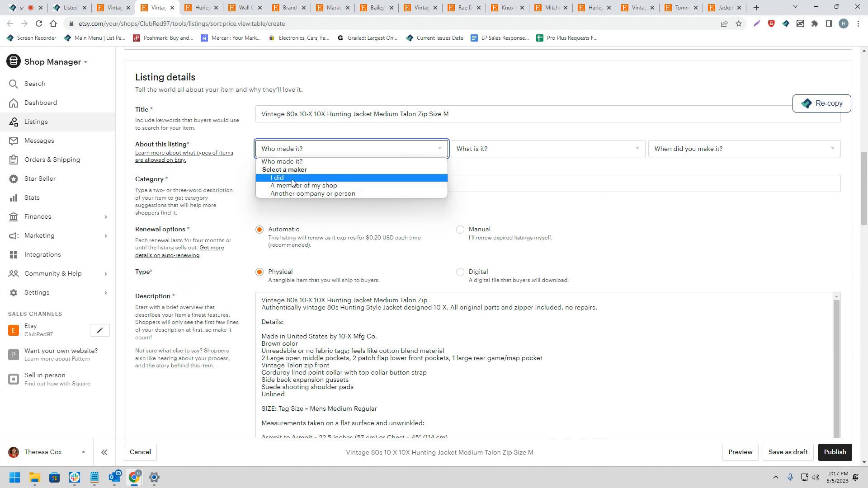
left_click(310, 193)
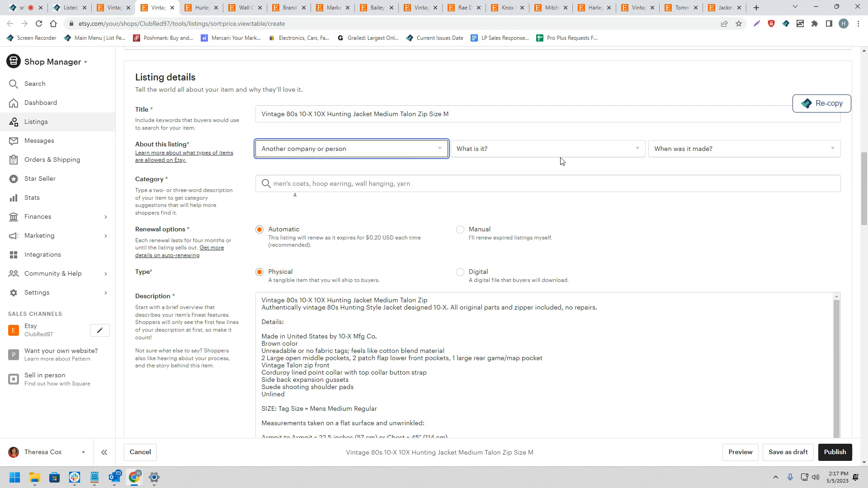
left_click(547, 148)
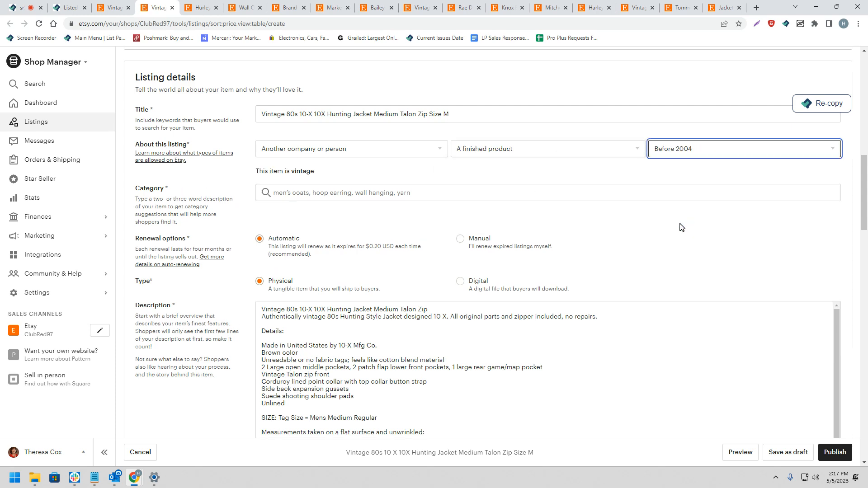
type("m")
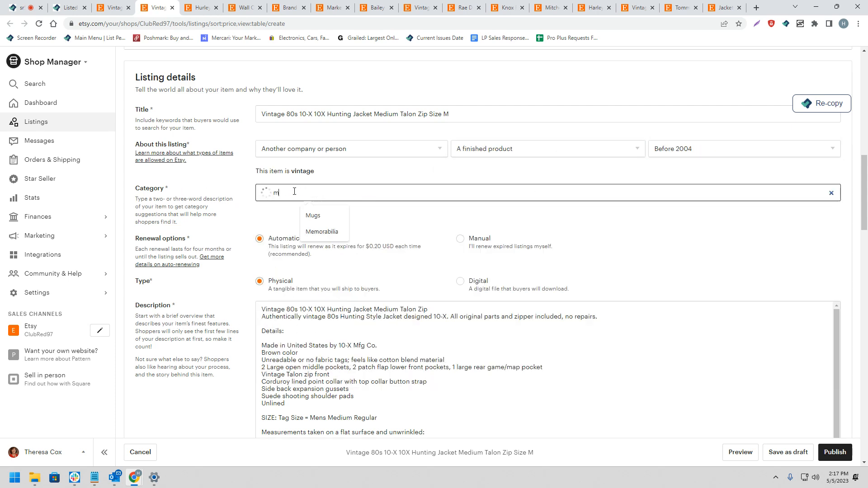
type("ens coats")
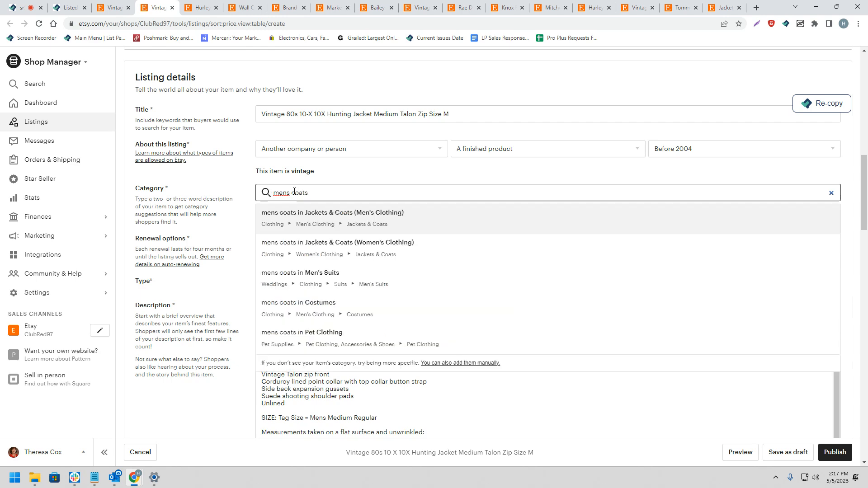
left_click(333, 213)
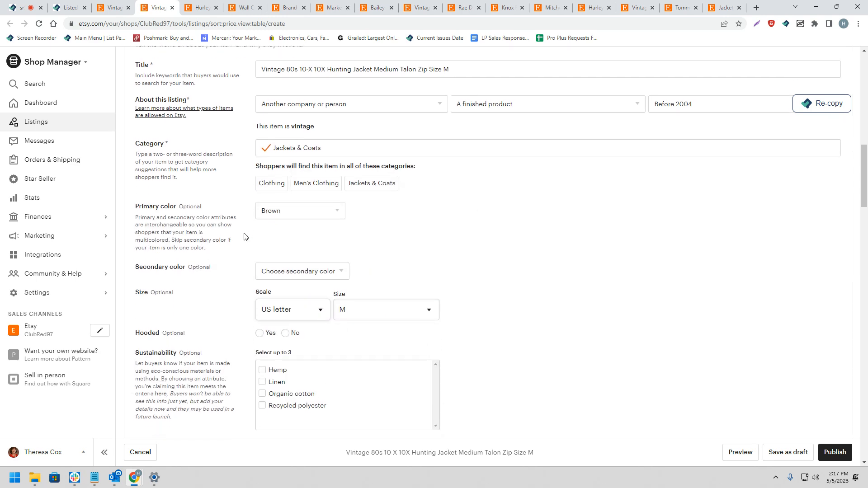
Review the hunting jacket form's description, $149 price, shipping options and package size
scroll("down", 3)
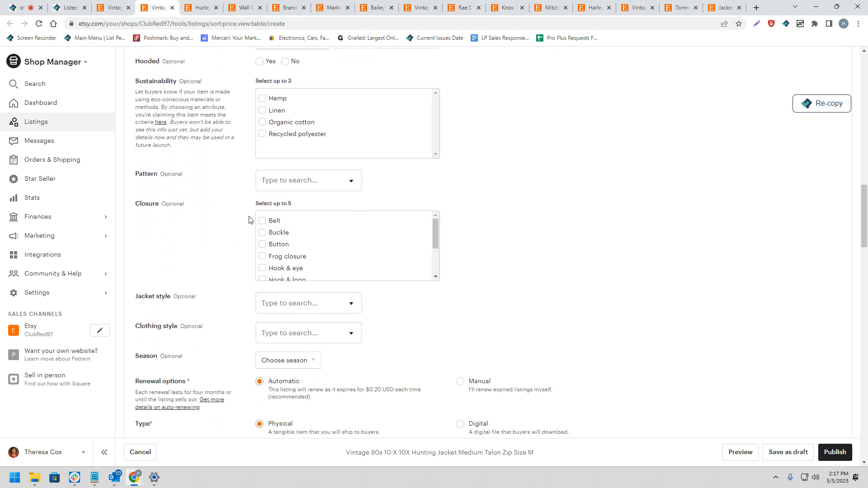
scroll("down", 3)
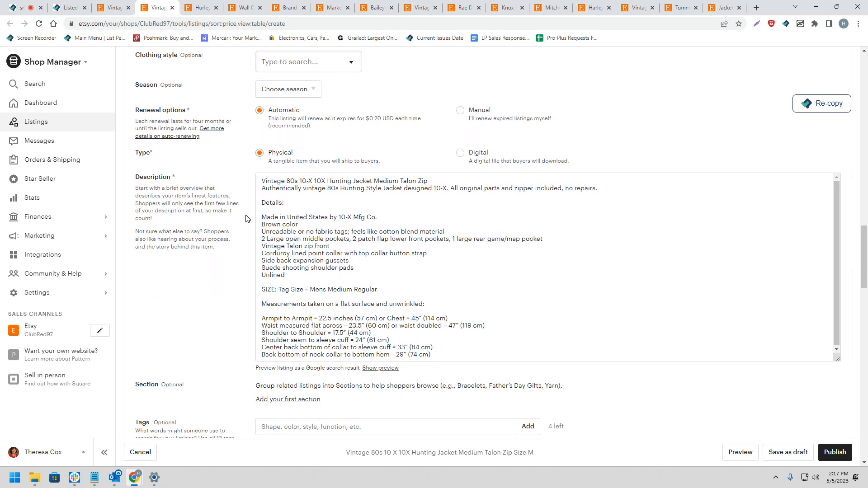
scroll("down", 3)
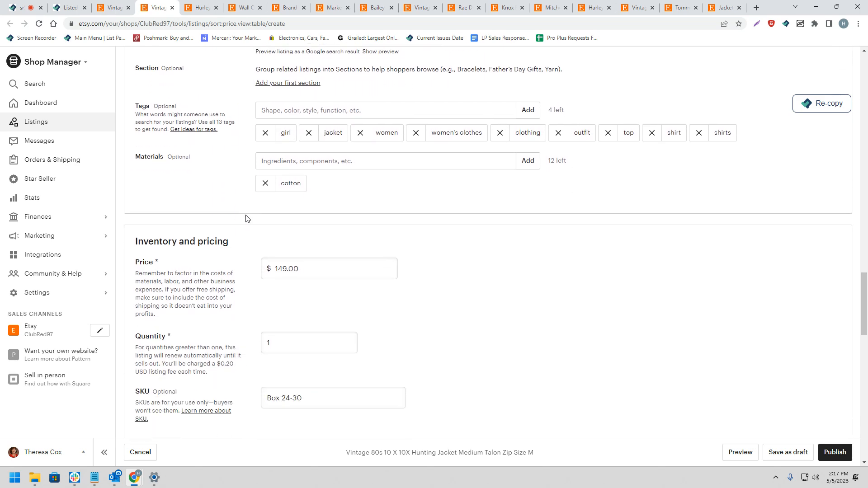
scroll("down", 3)
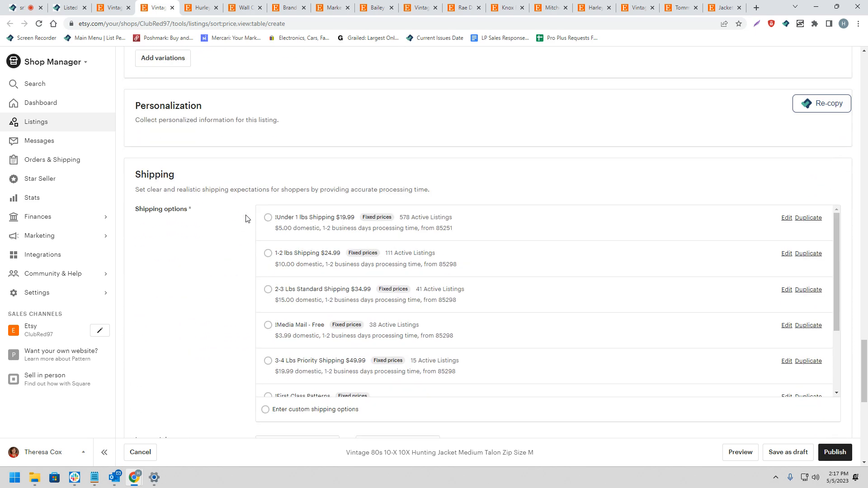
scroll("down", 3)
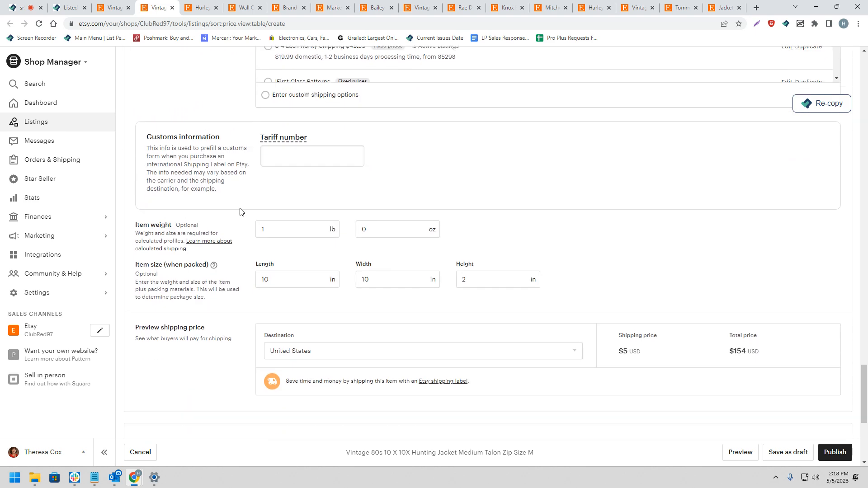
scroll("down", 3)
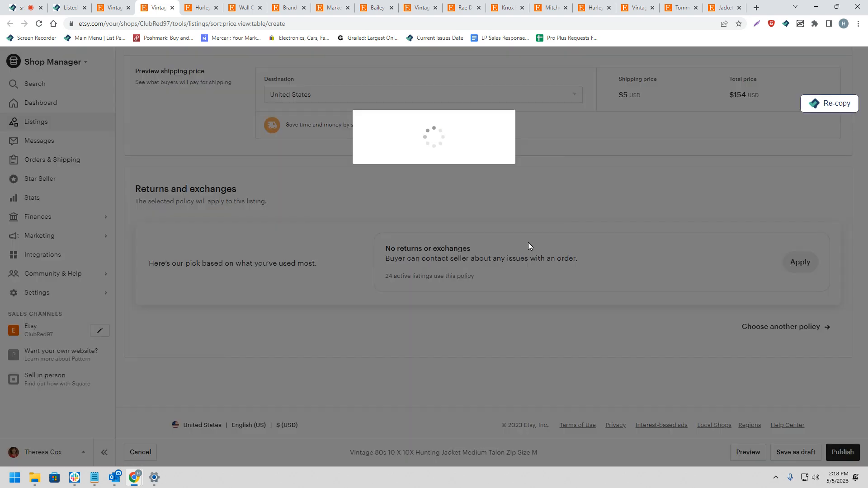
mouse_move(509, 221)
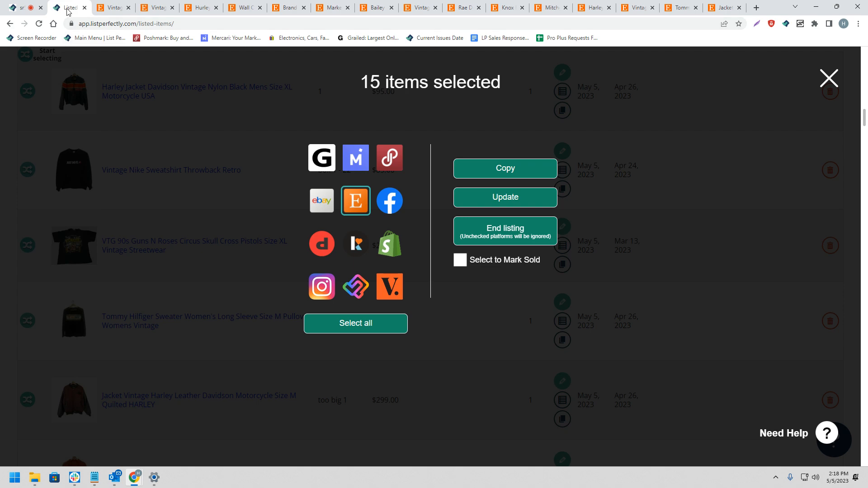
Bring up the Listed Items tab's menu to close the other Etsy tabs
right_click(66, 8)
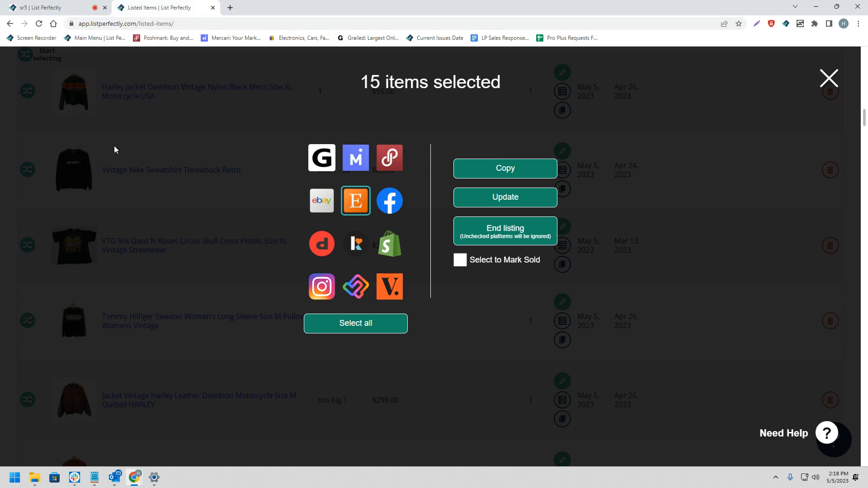
mouse_move(51, 54)
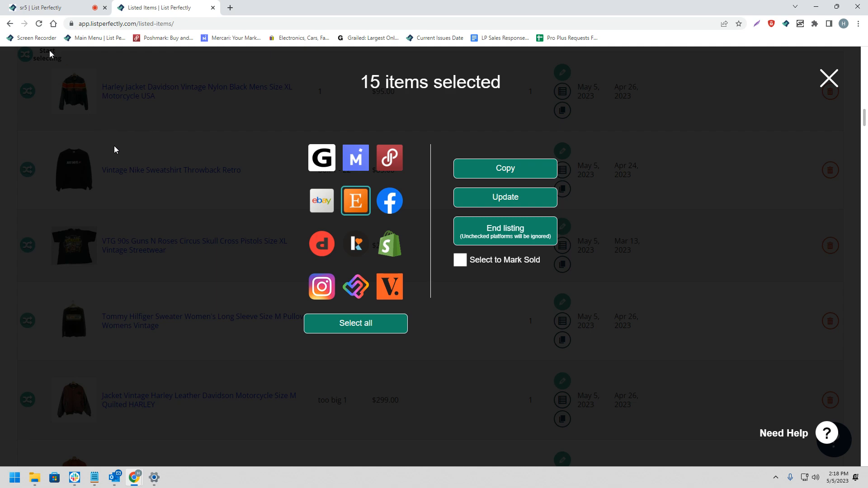